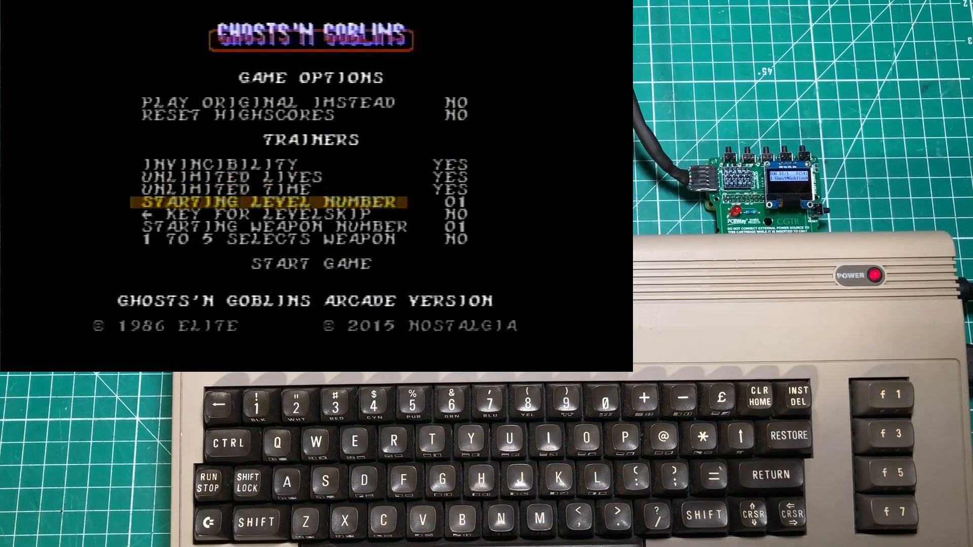
- Set '1 TO 5 SELECTS WEAPON' to YES and highlight START GAME
{"action": "key", "text": "down"}
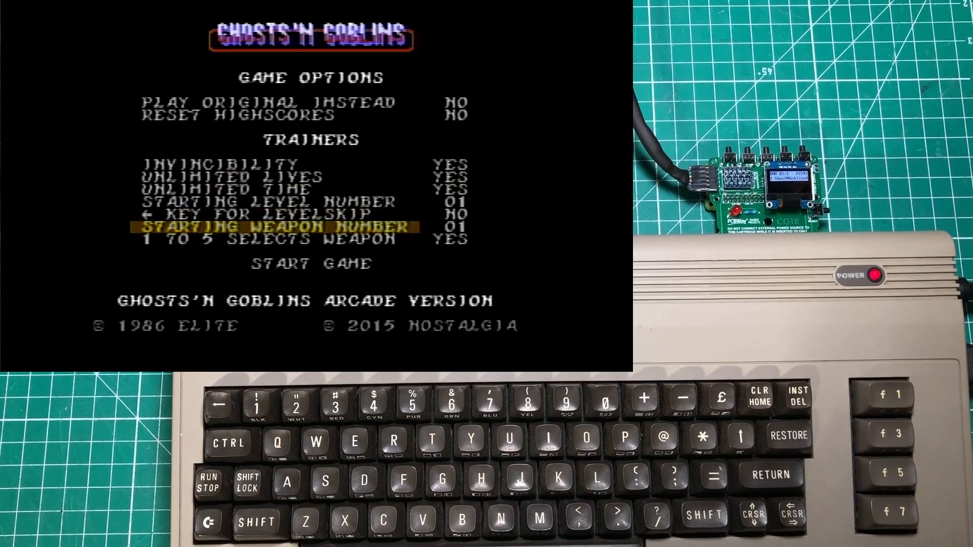
{"action": "key", "text": "Down"}
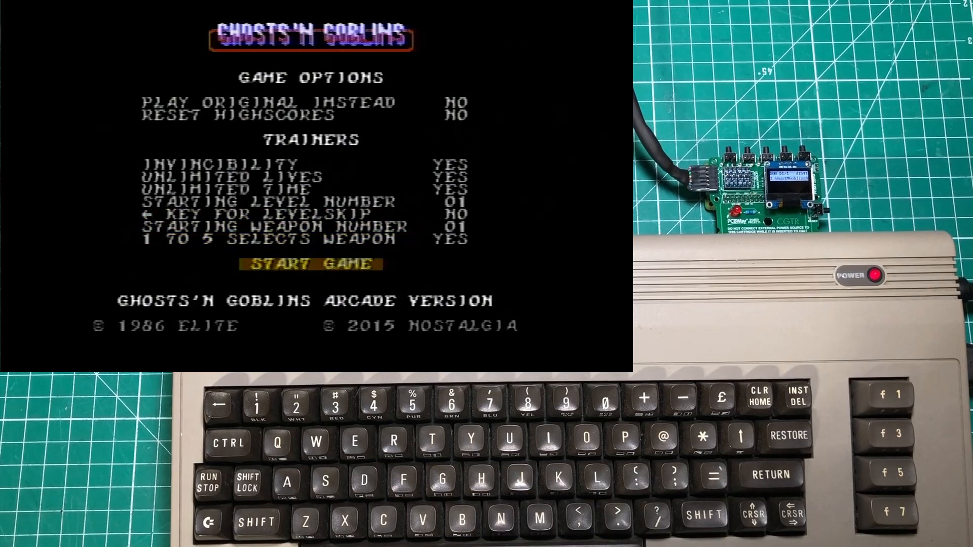